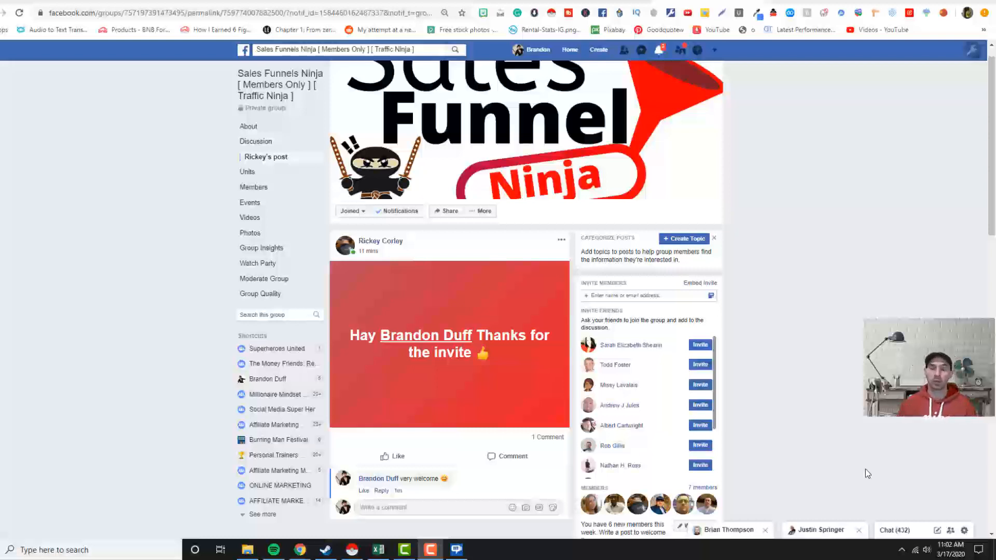
- Open Brandon Duff's own profile and browse down its February timeline posts
{"action": "left_click", "coordinate": [537, 50]}
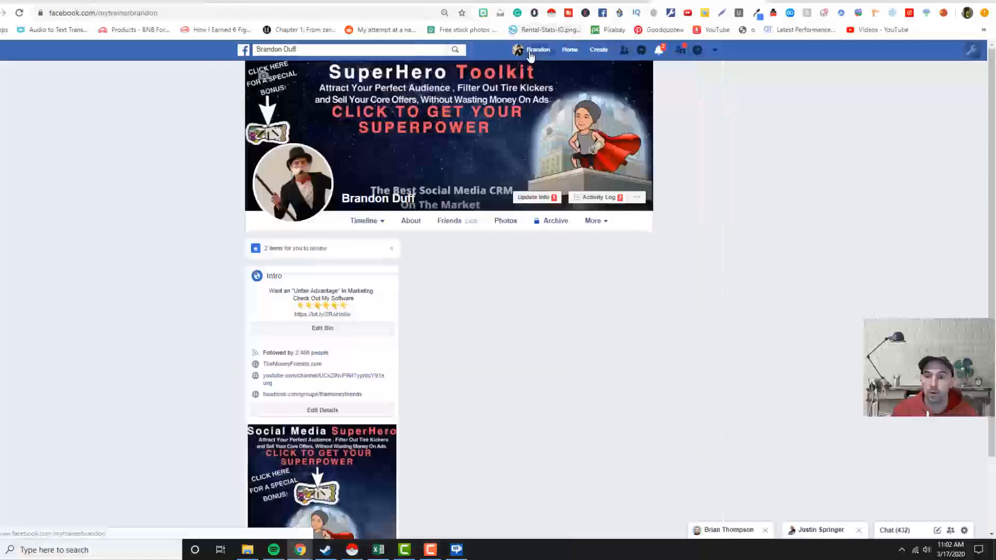
{"action": "scroll", "scroll_direction": "down", "scroll_amount": 3}
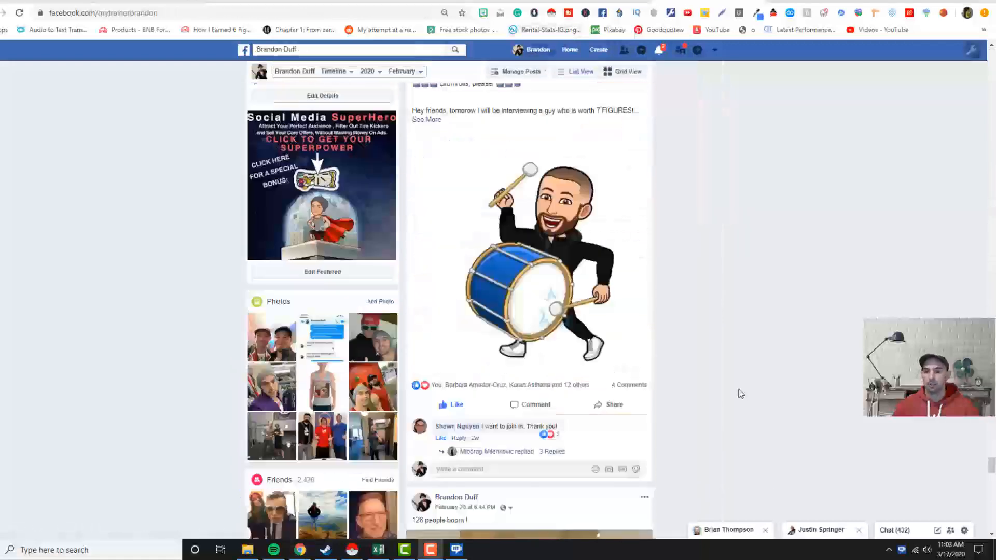
{"action": "scroll", "scroll_direction": "down", "scroll_amount": 3}
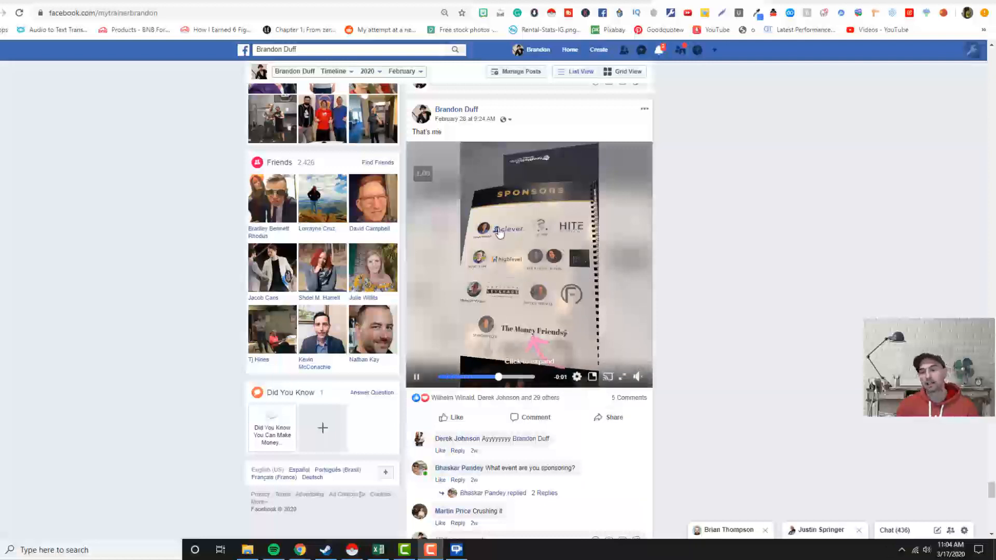
{"action": "mouse_move", "coordinate": [719, 288]}
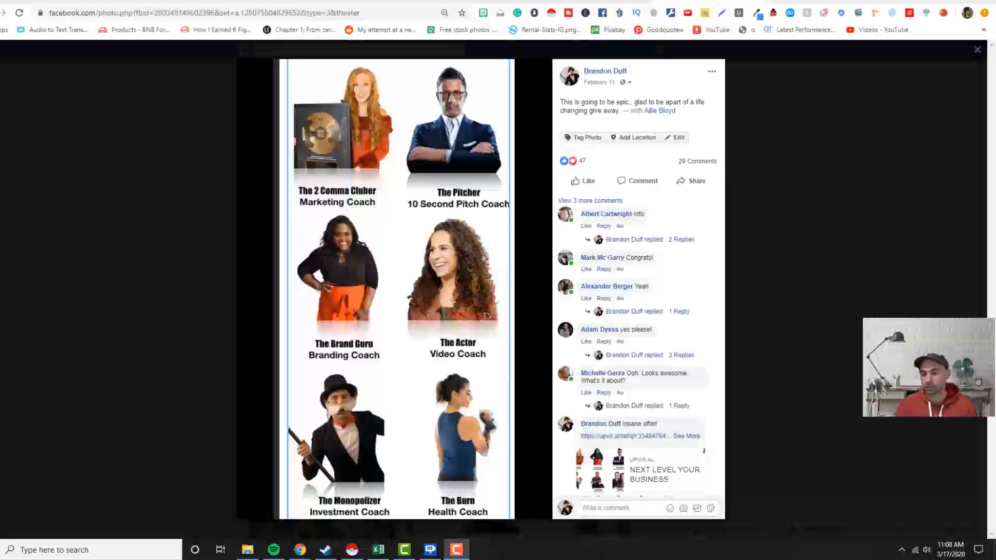
- Log in at app.intellifluence.com/login with the saved brandon account email and password
{"action": "left_click", "coordinate": [201, 12]}
{"action": "type", "text": "app."}
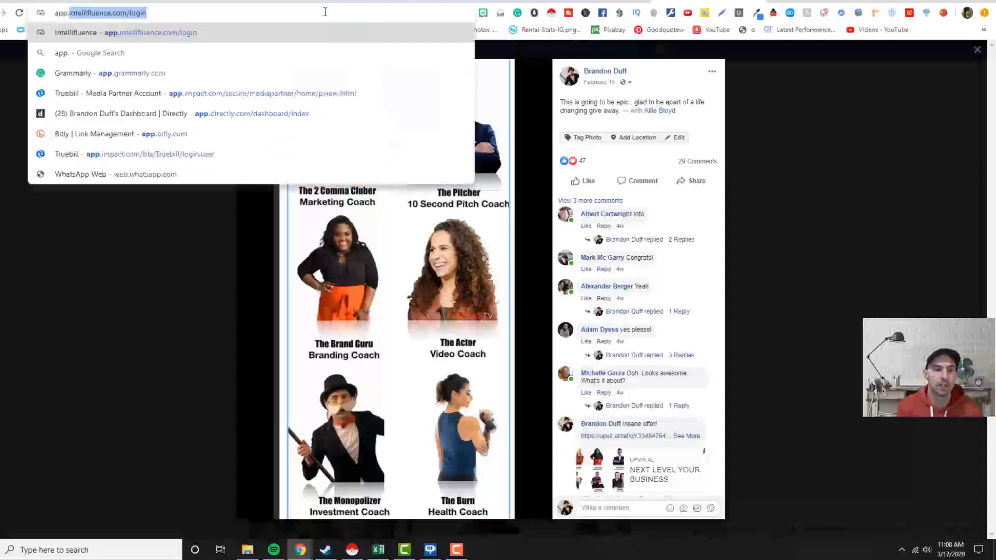
{"action": "key", "text": "Enter"}
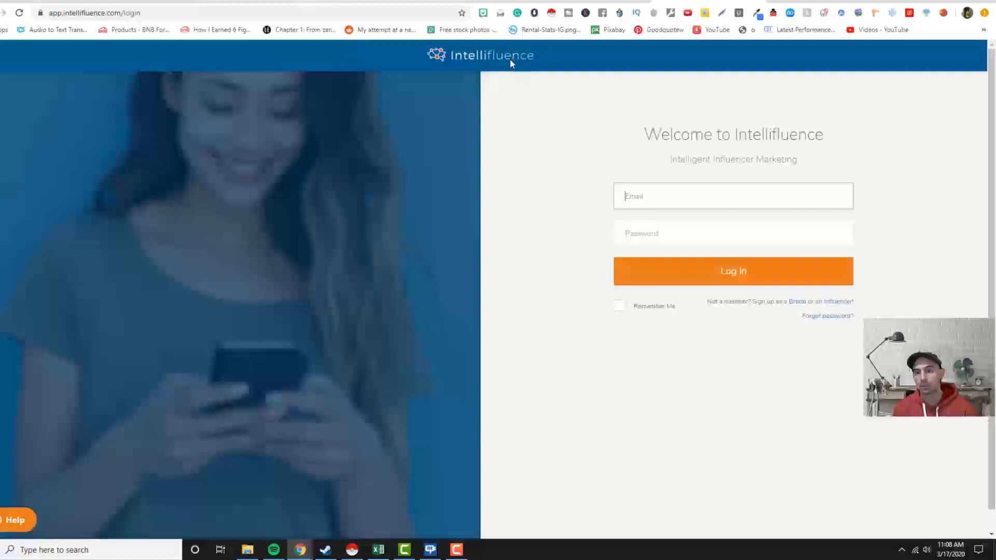
{"action": "mouse_move", "coordinate": [738, 129]}
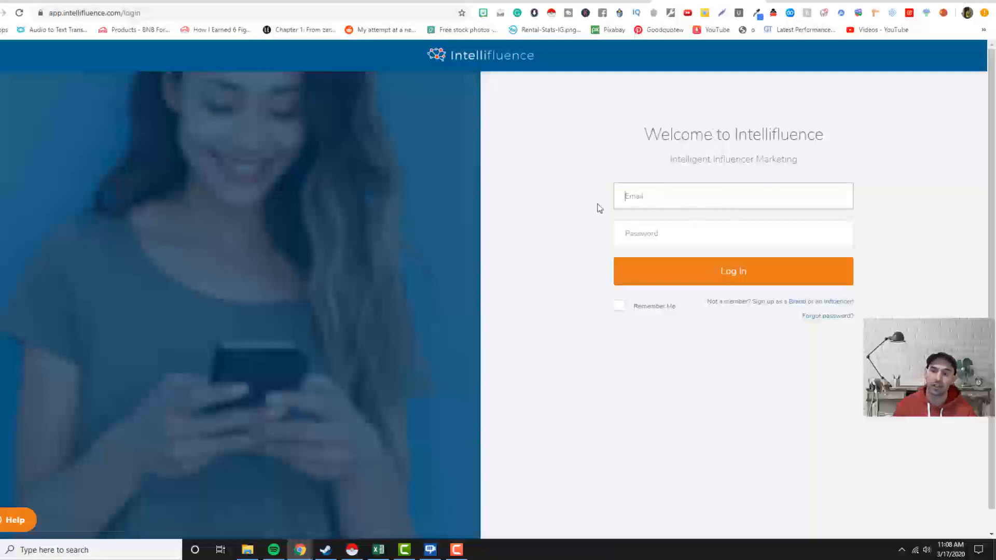
{"action": "mouse_move", "coordinate": [542, 116]}
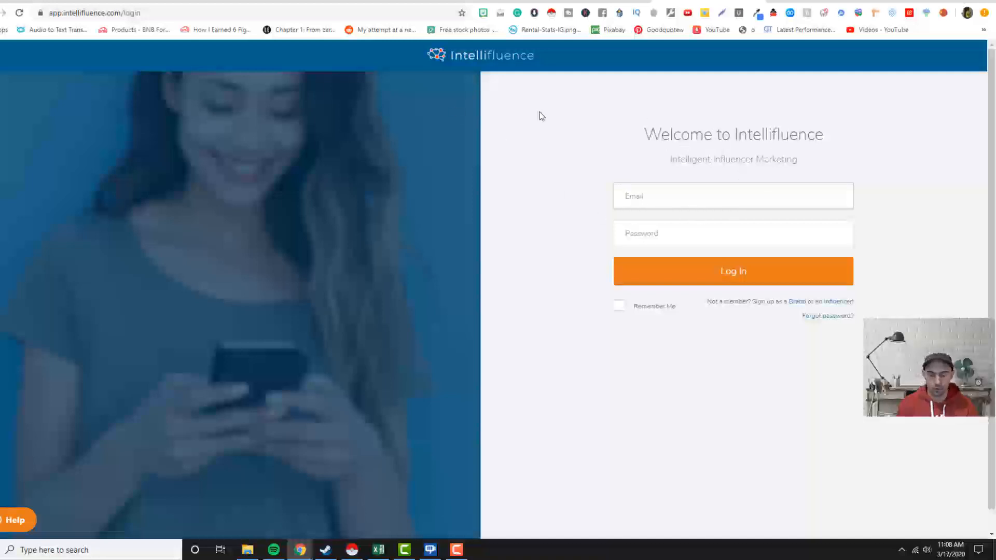
{"action": "type", "text": "brandon"}
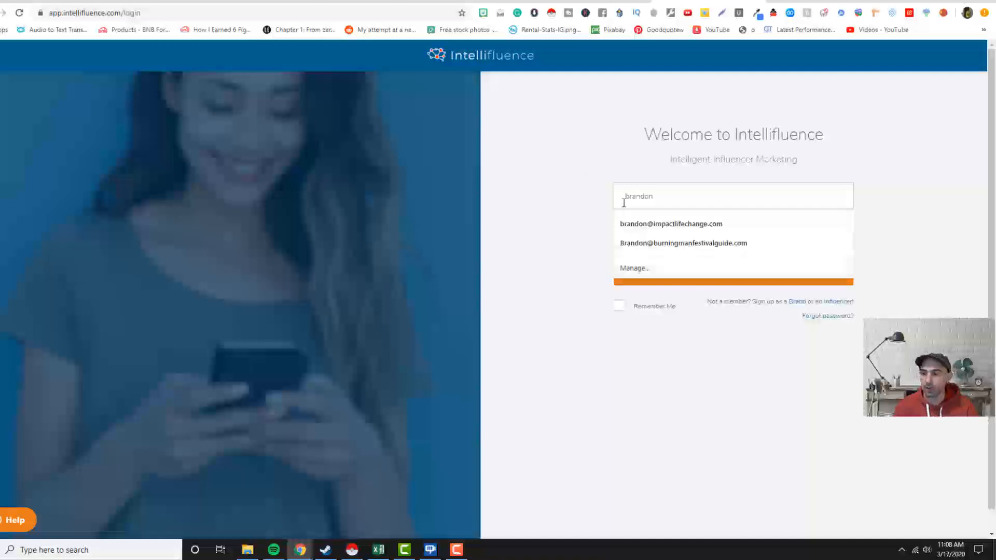
{"action": "left_click", "coordinate": [672, 224]}
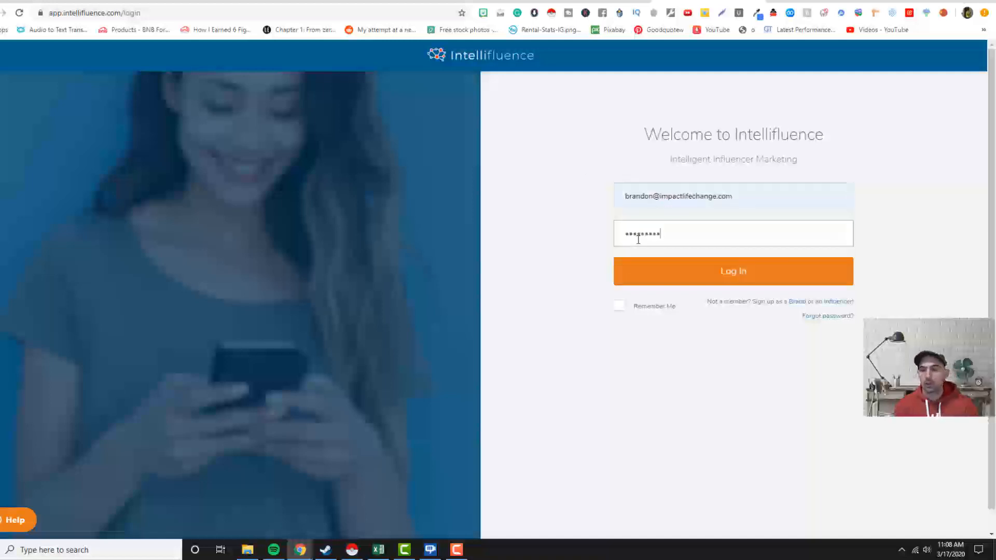
{"action": "left_click", "coordinate": [732, 271]}
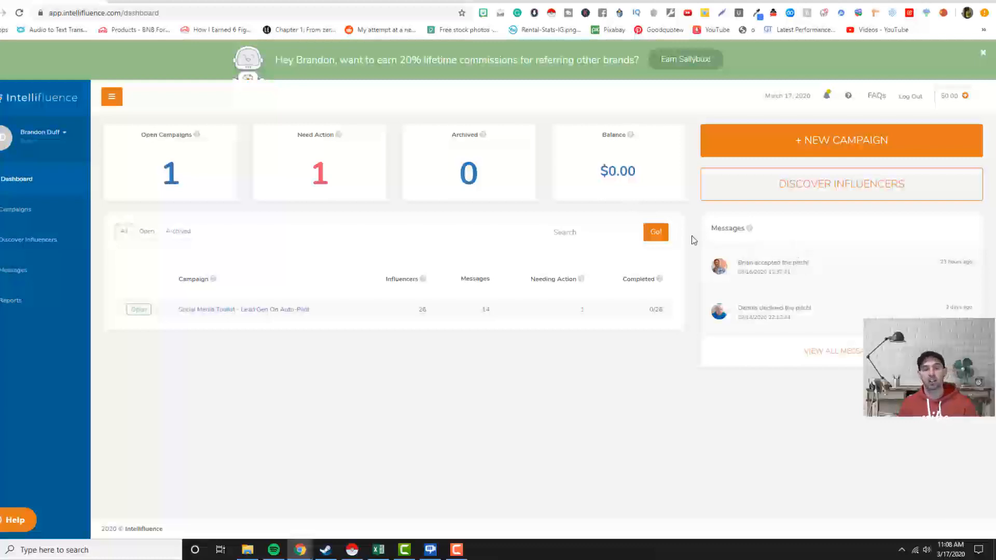
{"action": "mouse_move", "coordinate": [74, 237]}
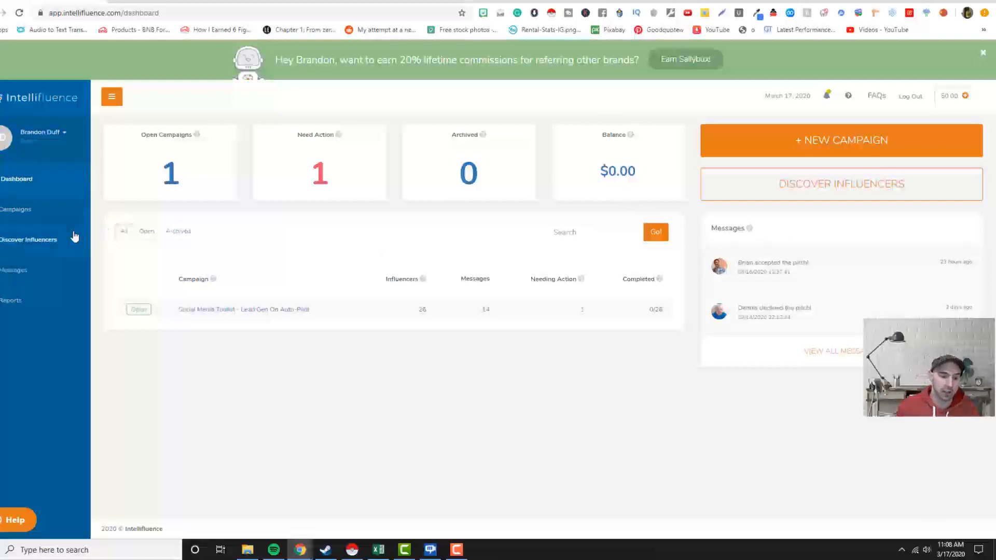
- Go to Discover Influencers from the Intellifluence sidebar
{"action": "left_click", "coordinate": [28, 240]}
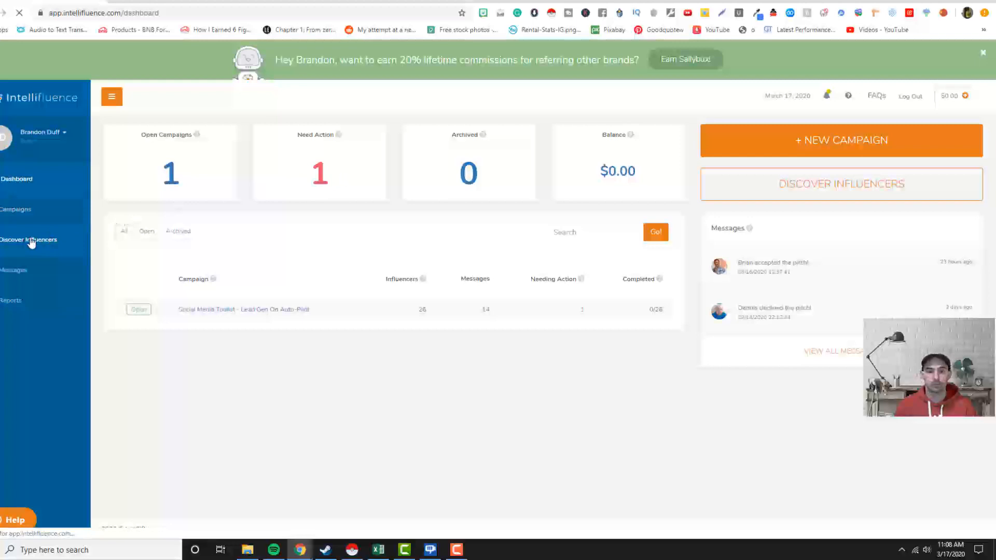
{"action": "mouse_move", "coordinate": [119, 190]}
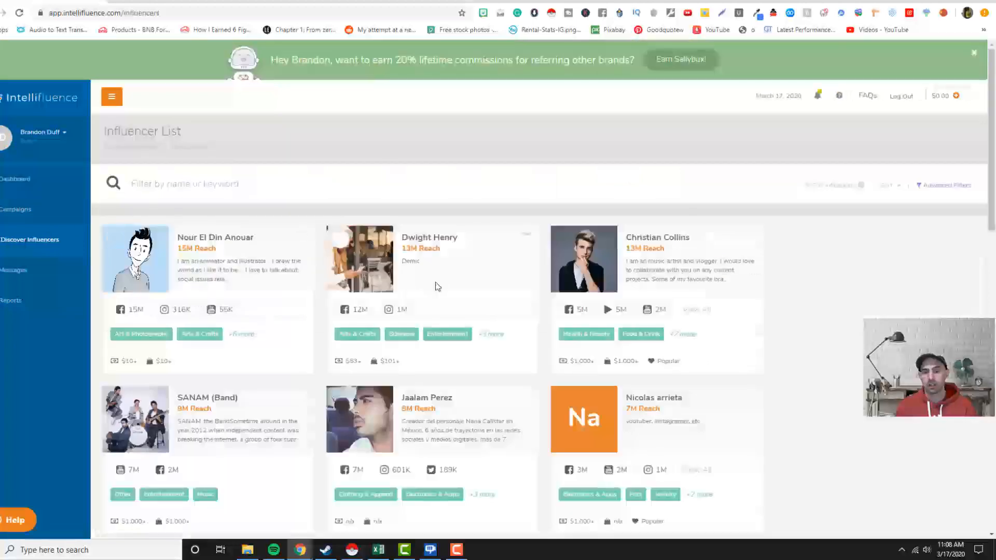
{"action": "scroll", "scroll_direction": "down", "scroll_amount": 3}
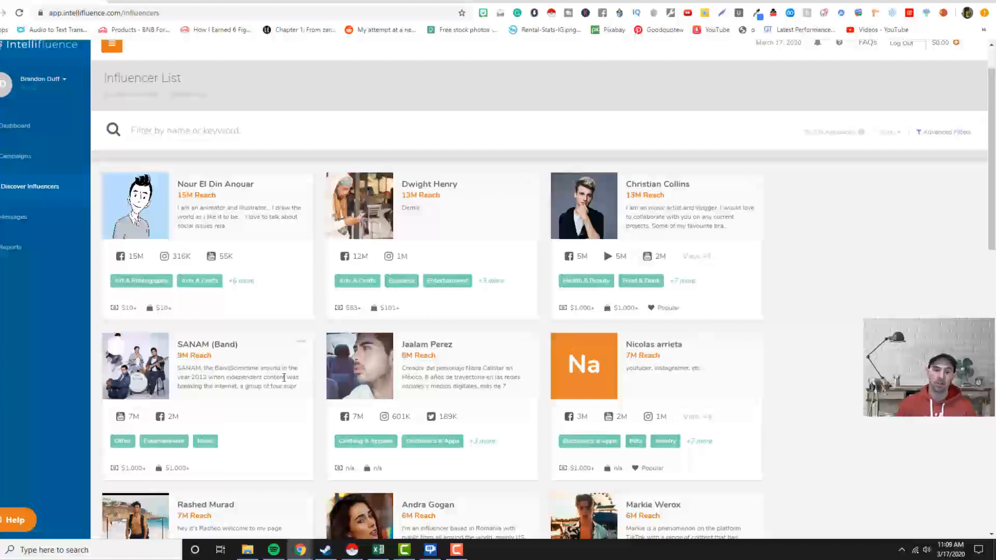
{"action": "scroll", "scroll_direction": "down", "scroll_amount": 3}
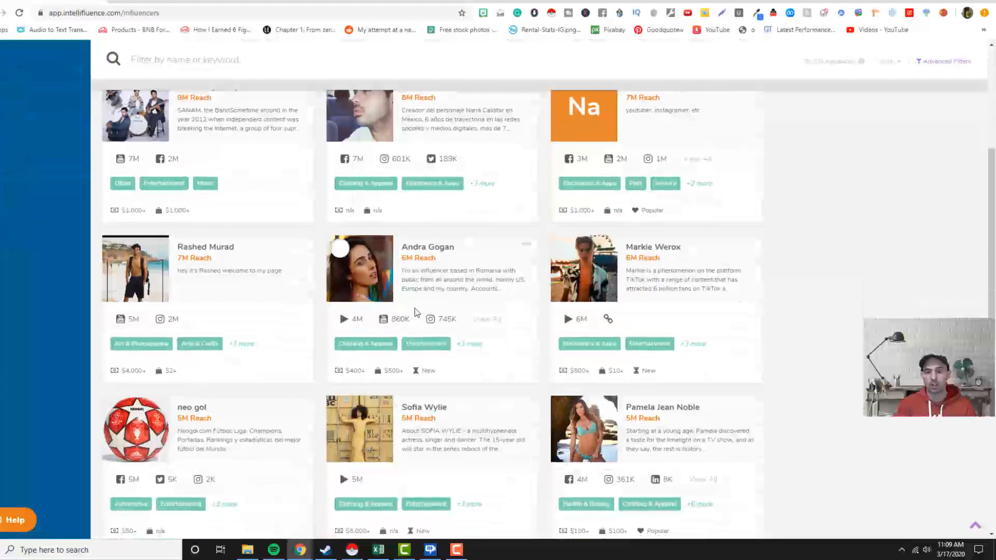
{"action": "scroll", "scroll_direction": "down", "scroll_amount": 3}
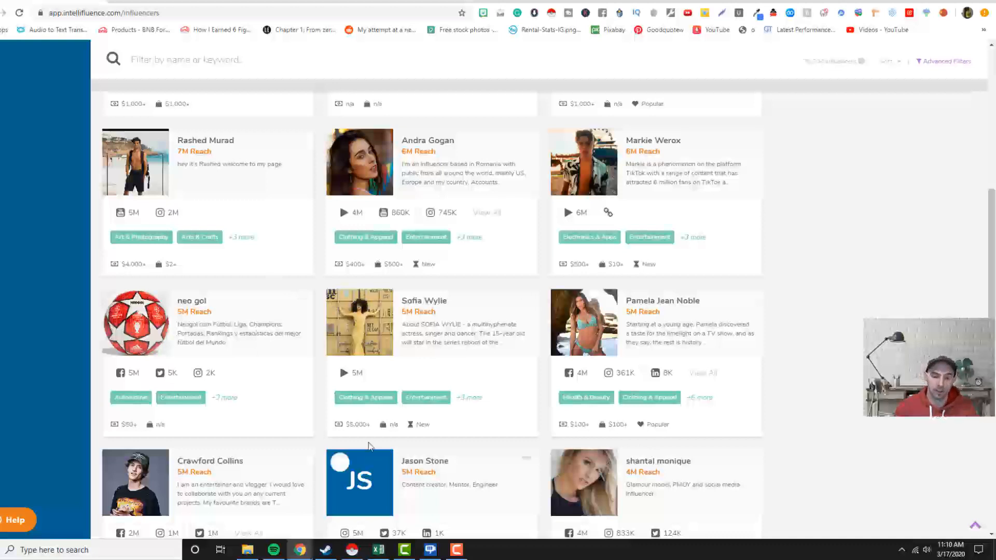
{"action": "mouse_move", "coordinate": [350, 424]}
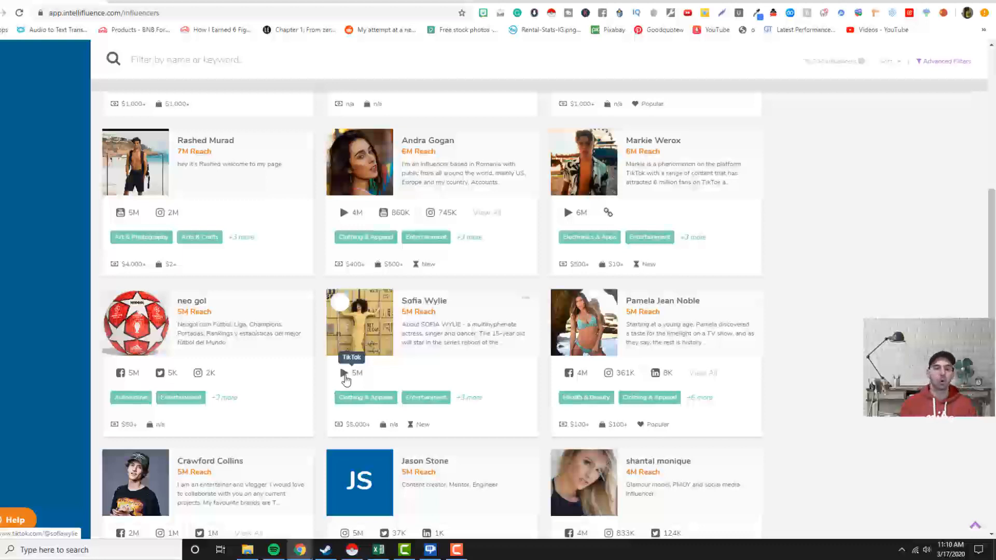
{"action": "mouse_move", "coordinate": [201, 259]}
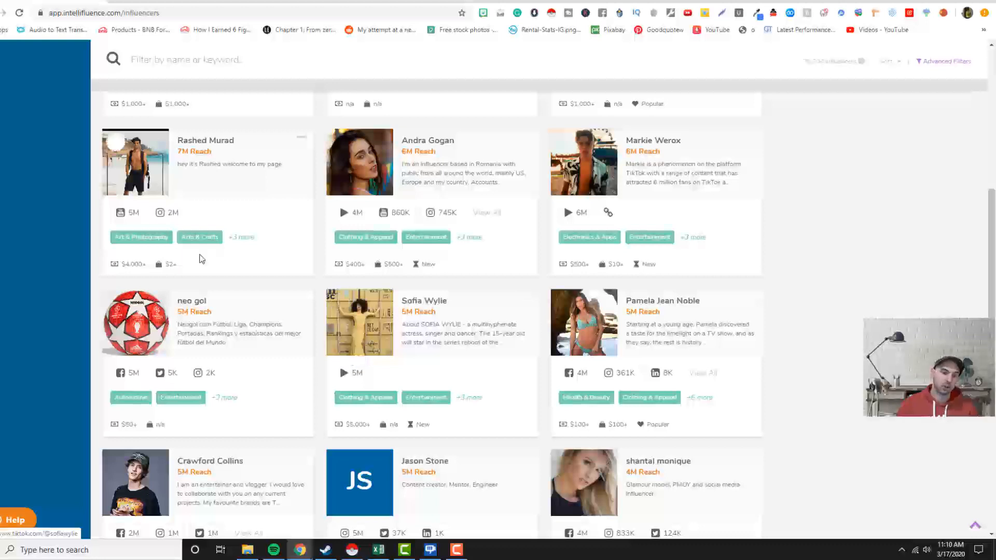
{"action": "mouse_move", "coordinate": [121, 213]}
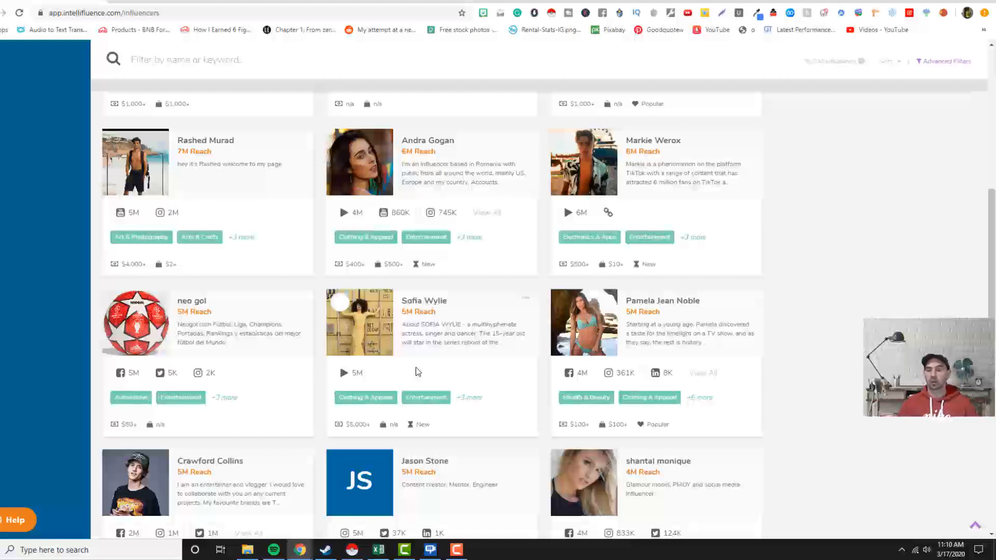
{"action": "scroll", "scroll_direction": "down", "scroll_amount": 3}
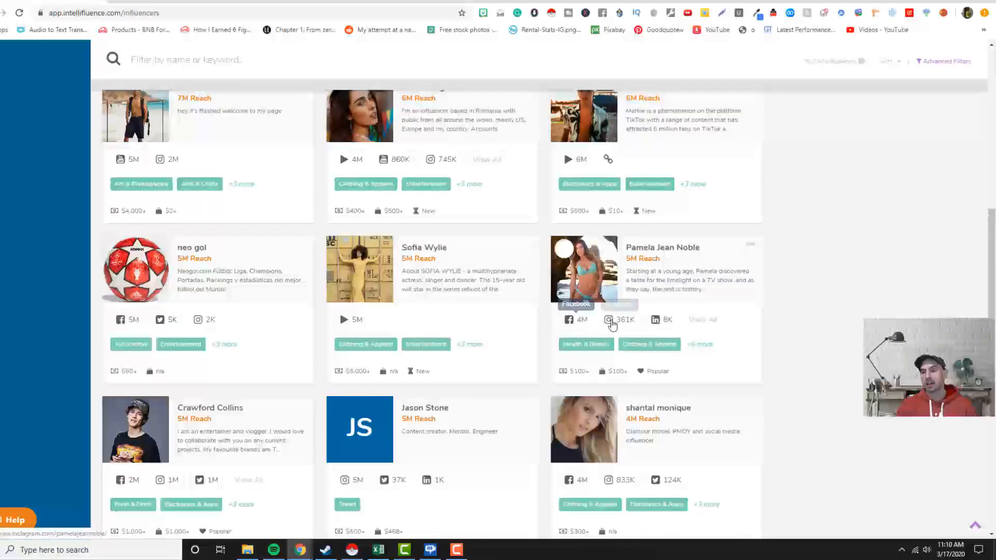
{"action": "mouse_move", "coordinate": [609, 323]}
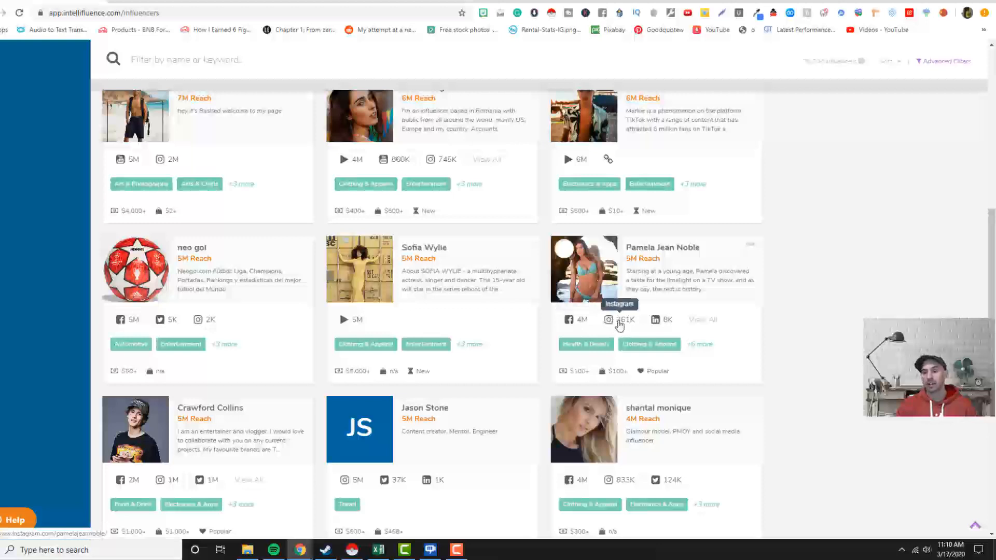
{"action": "mouse_move", "coordinate": [655, 324]}
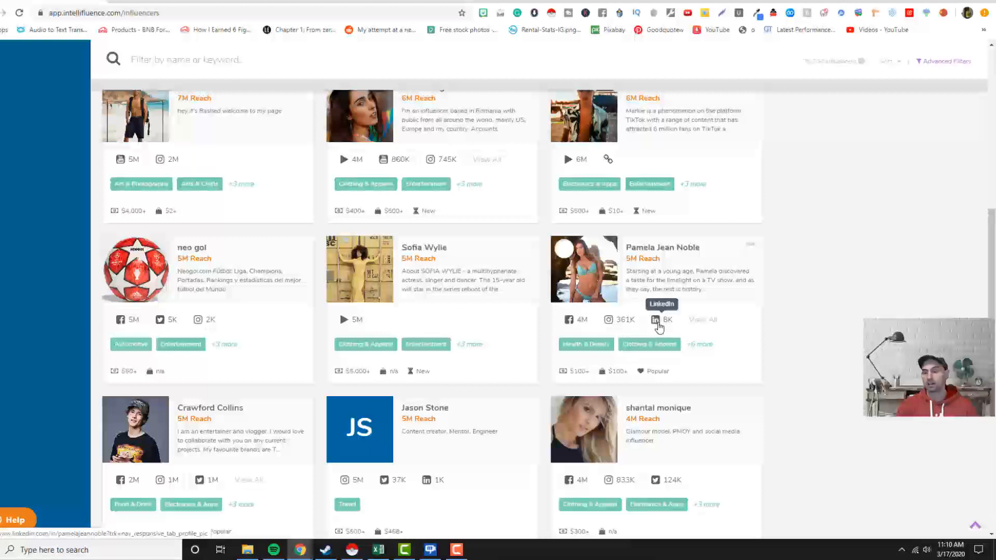
{"action": "mouse_move", "coordinate": [511, 303]}
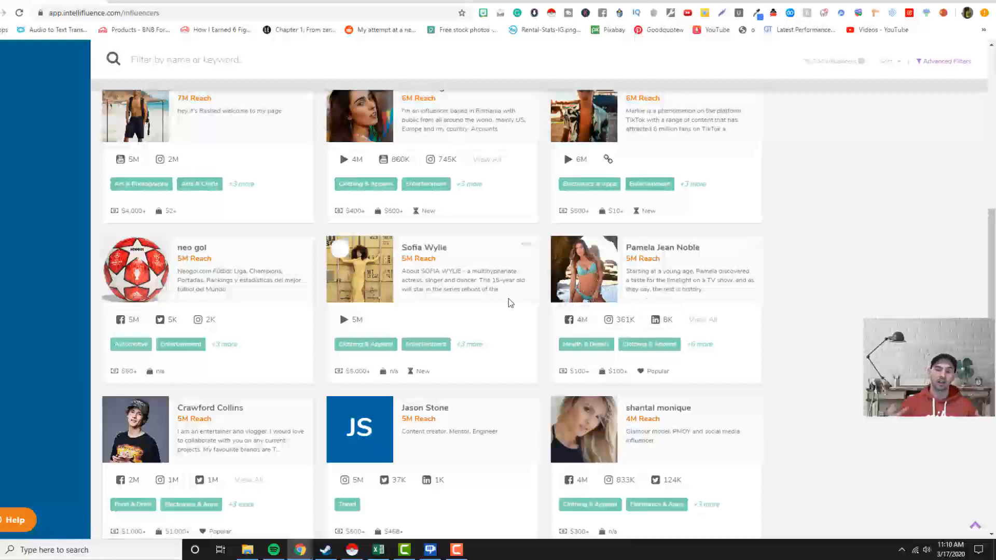
{"action": "mouse_move", "coordinate": [425, 253]}
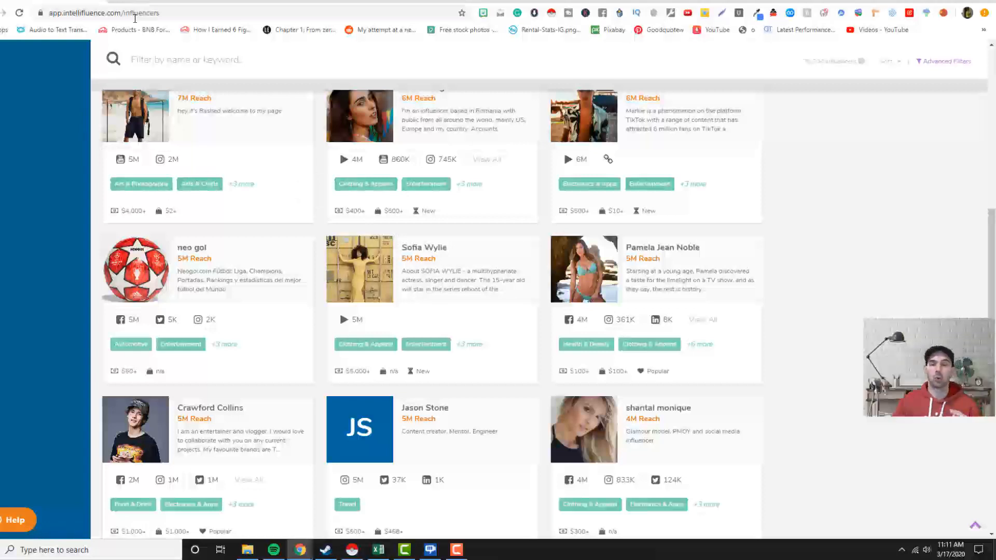
{"action": "mouse_move", "coordinate": [137, 29]}
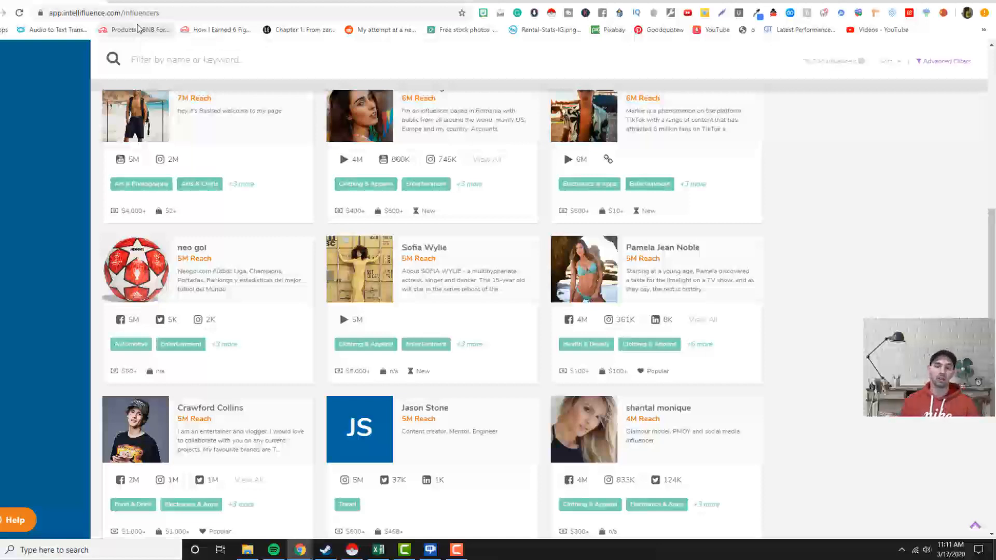
- Go to thesocialfriends.com and sign in to reach the Facebook Accounts page
{"action": "left_click", "coordinate": [104, 13]}
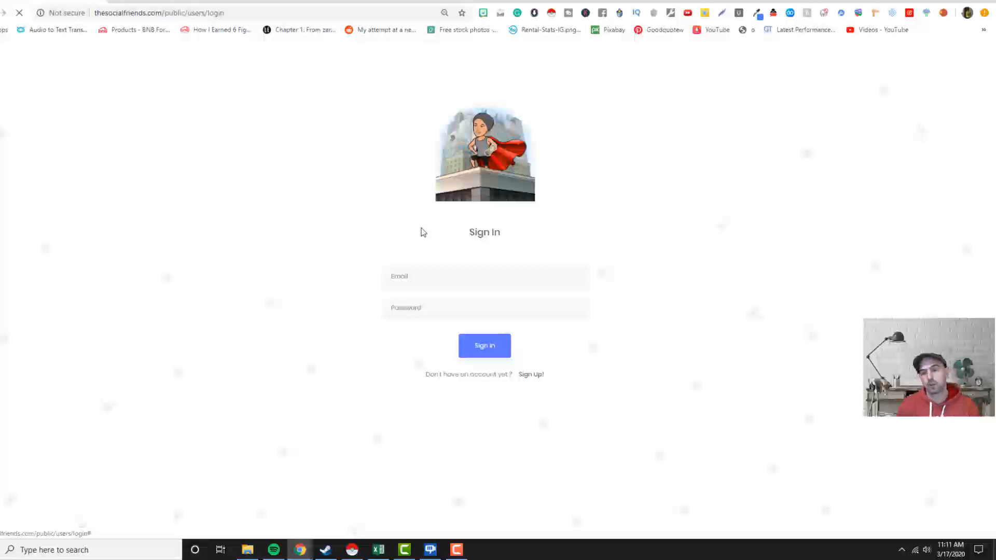
{"action": "left_click", "coordinate": [485, 346]}
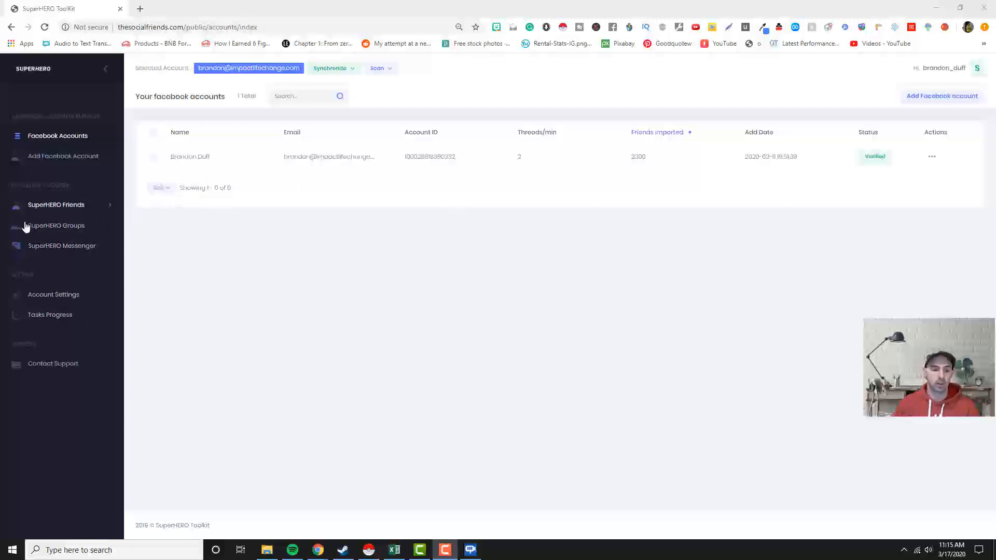
- Open SuperHERO Messenger and browse the recent Facebook conversation list
{"action": "left_click", "coordinate": [63, 246]}
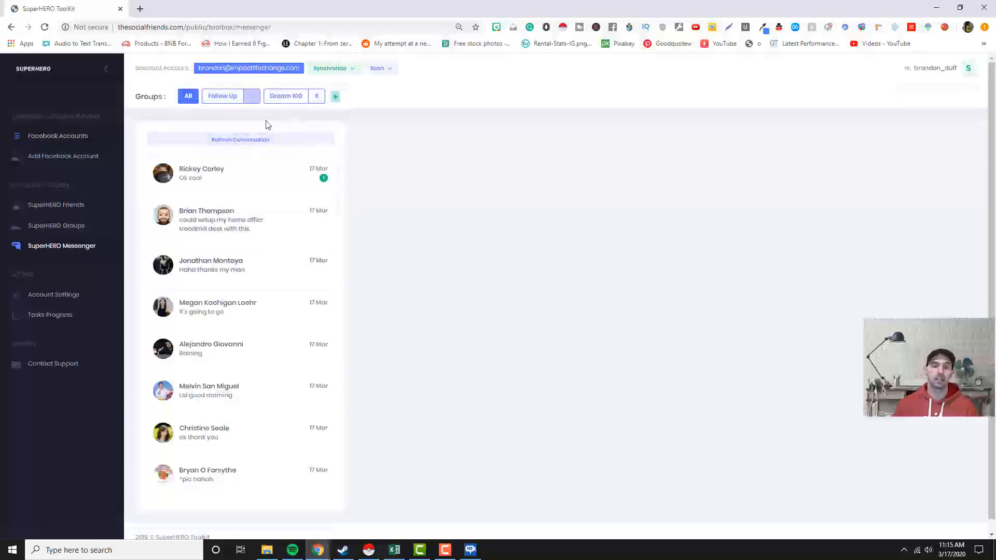
{"action": "left_click", "coordinate": [222, 95]}
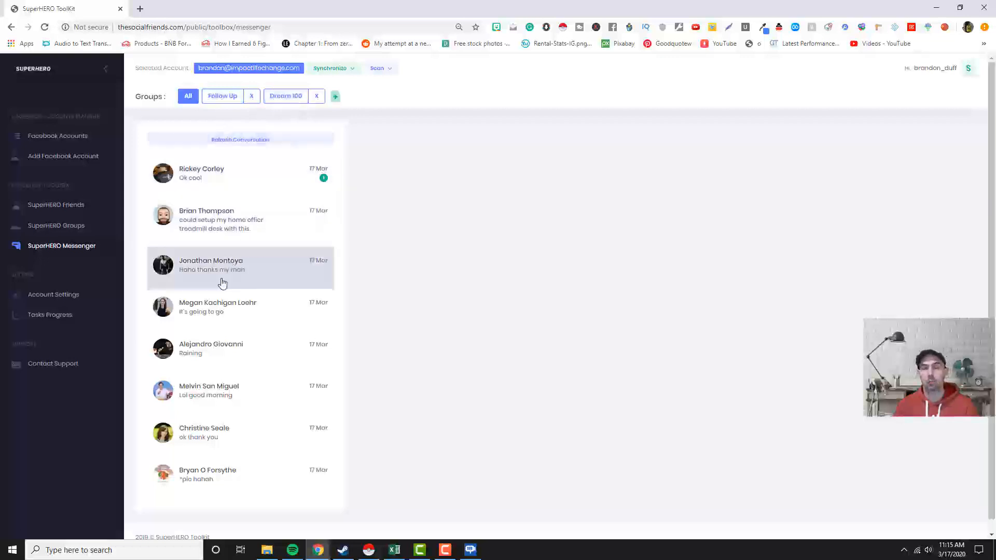
{"action": "mouse_move", "coordinate": [278, 257]}
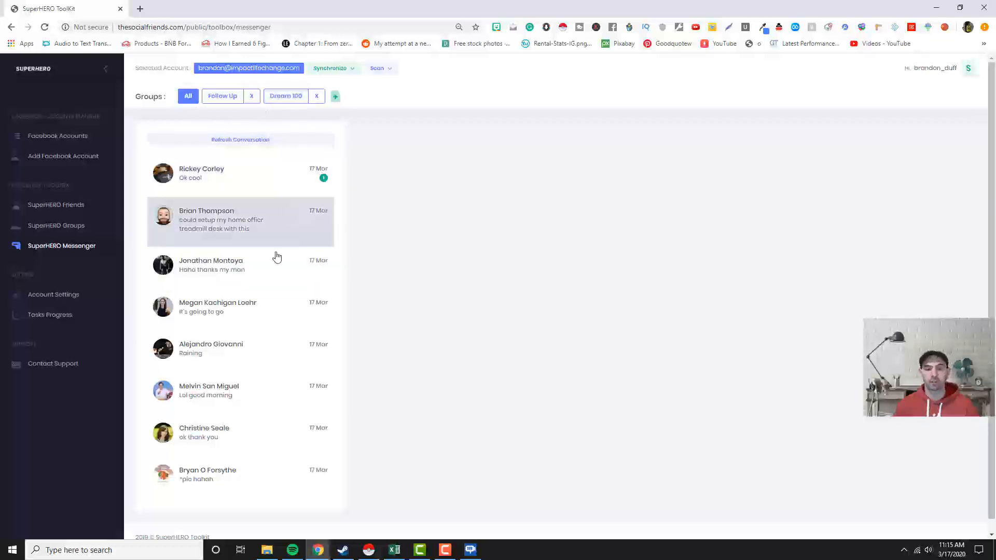
{"action": "scroll", "scroll_direction": "down", "scroll_amount": 3}
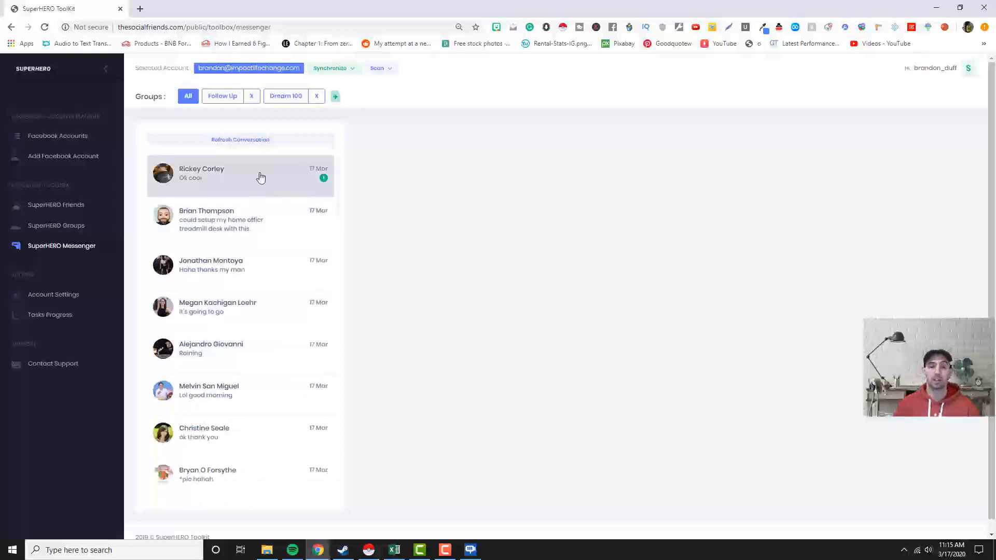
{"action": "scroll", "scroll_direction": "down", "scroll_amount": 3}
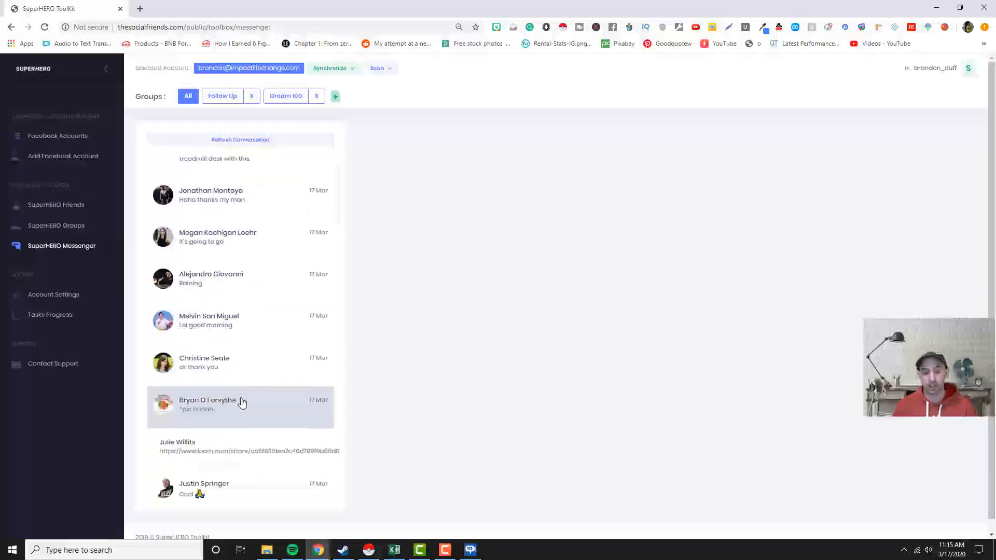
{"action": "scroll", "scroll_direction": "down", "scroll_amount": 3}
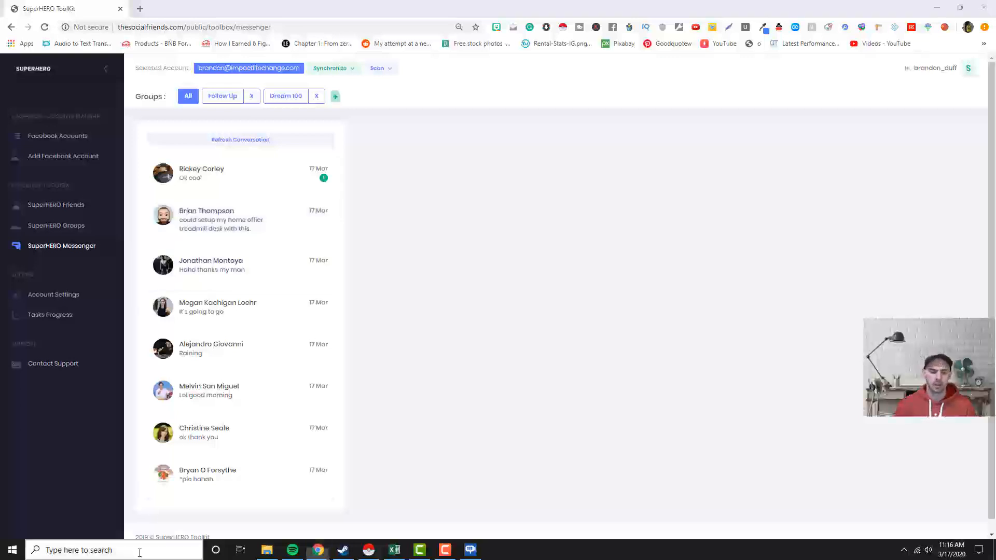
{"action": "type", "text": "30"}
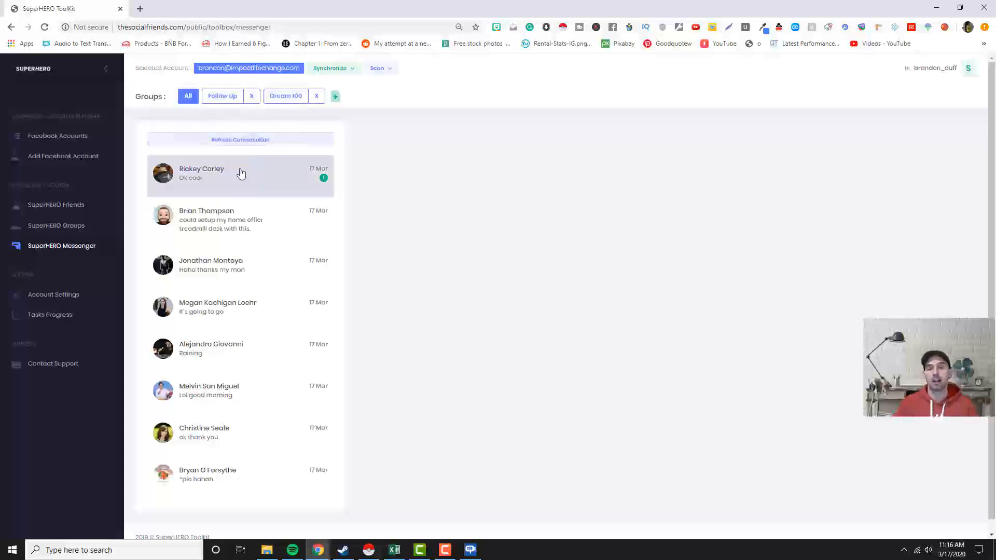
{"action": "left_click", "coordinate": [286, 95]}
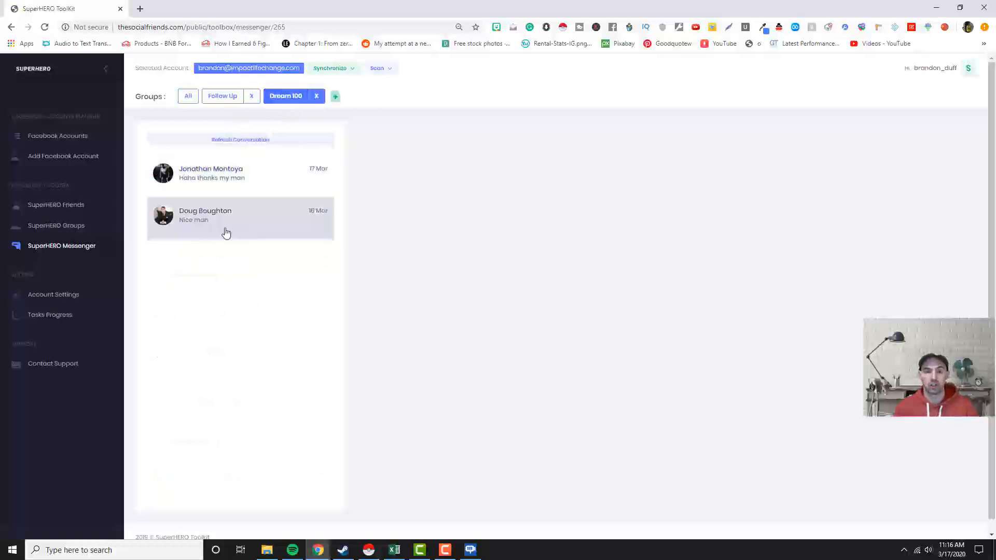
{"action": "left_click", "coordinate": [240, 175]}
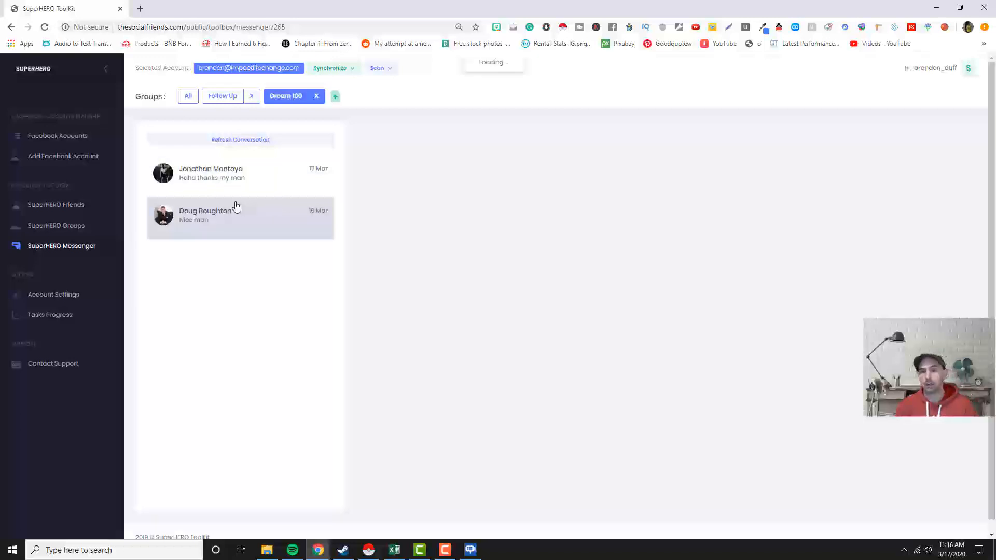
{"action": "left_click", "coordinate": [220, 174]}
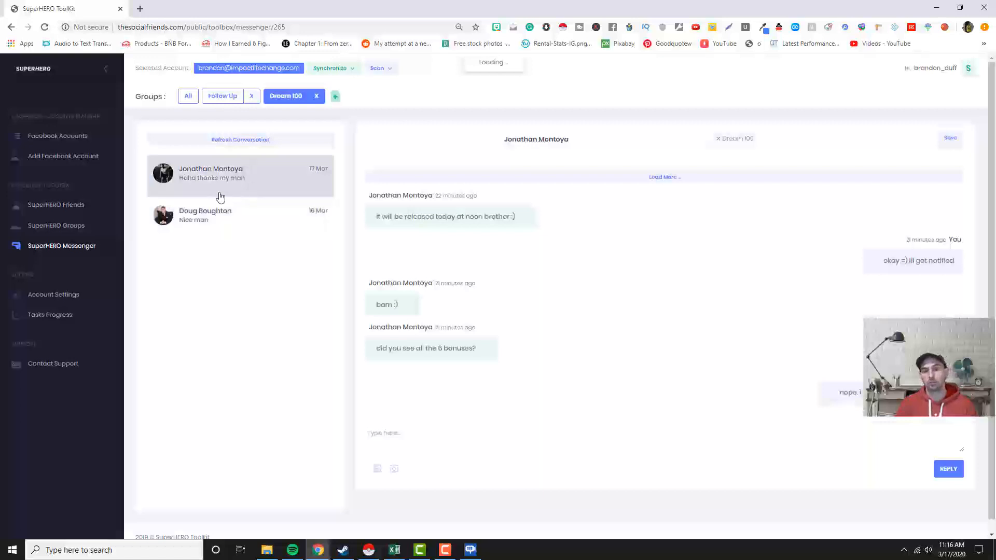
{"action": "left_click", "coordinate": [205, 214]}
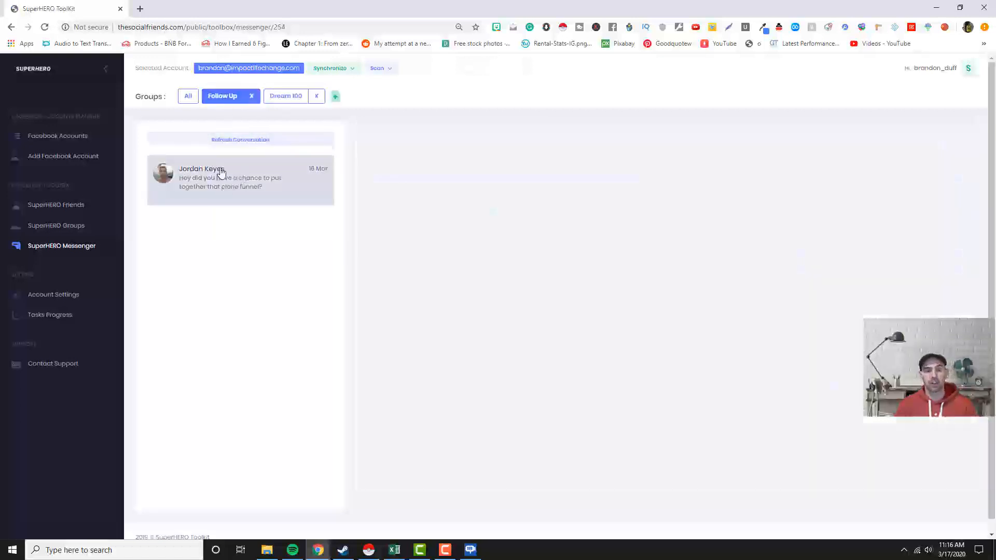
{"action": "left_click", "coordinate": [188, 96]}
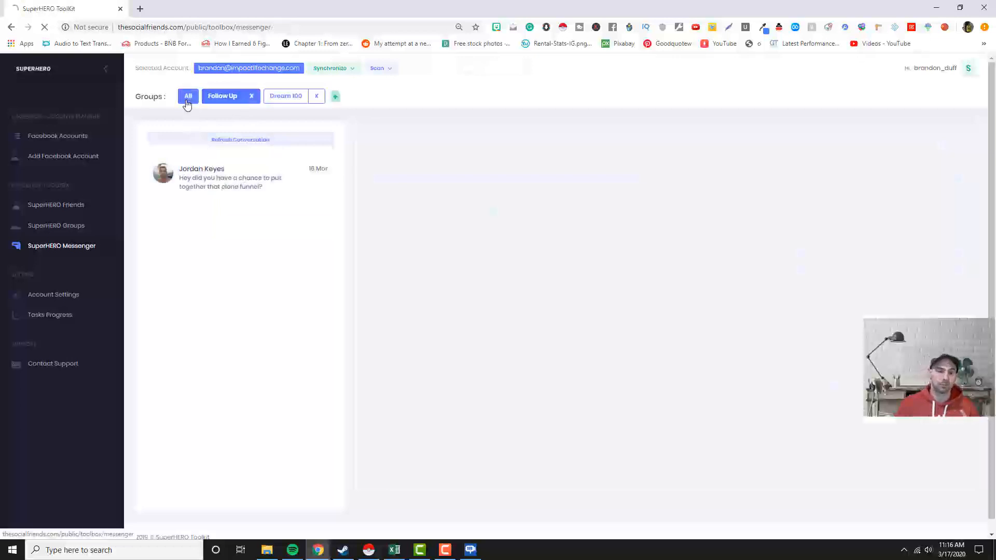
{"action": "left_click", "coordinate": [188, 96]}
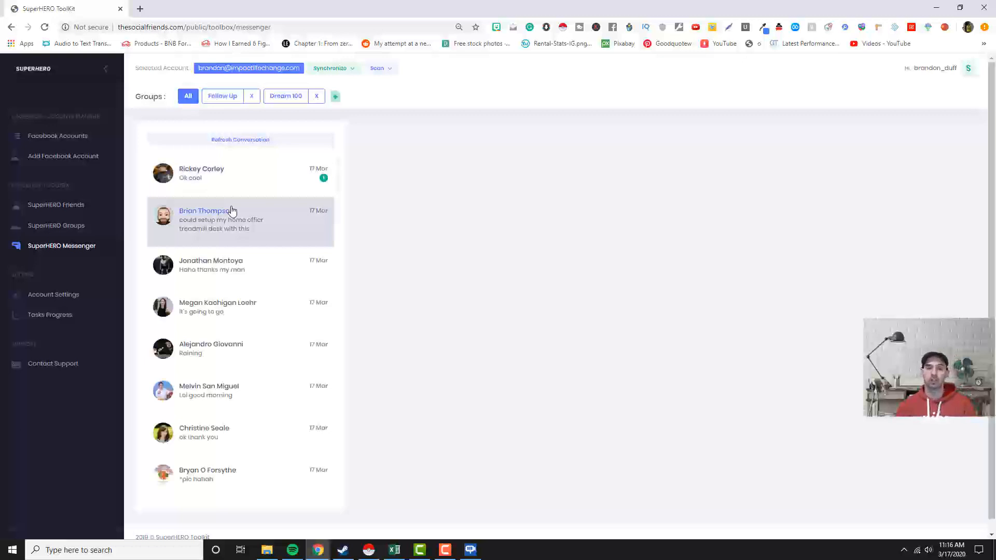
{"action": "left_click", "coordinate": [335, 95]}
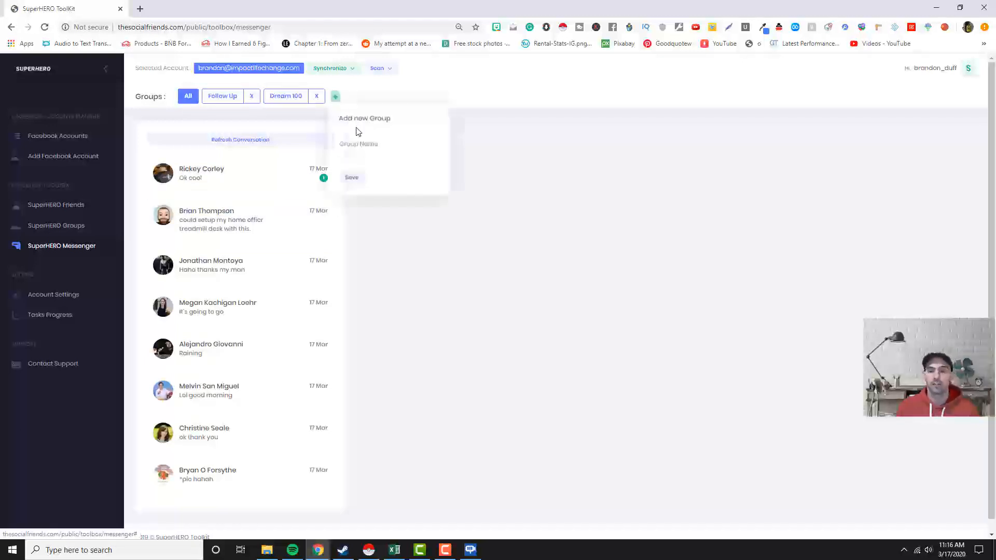
{"action": "type", "text": "Lead"}
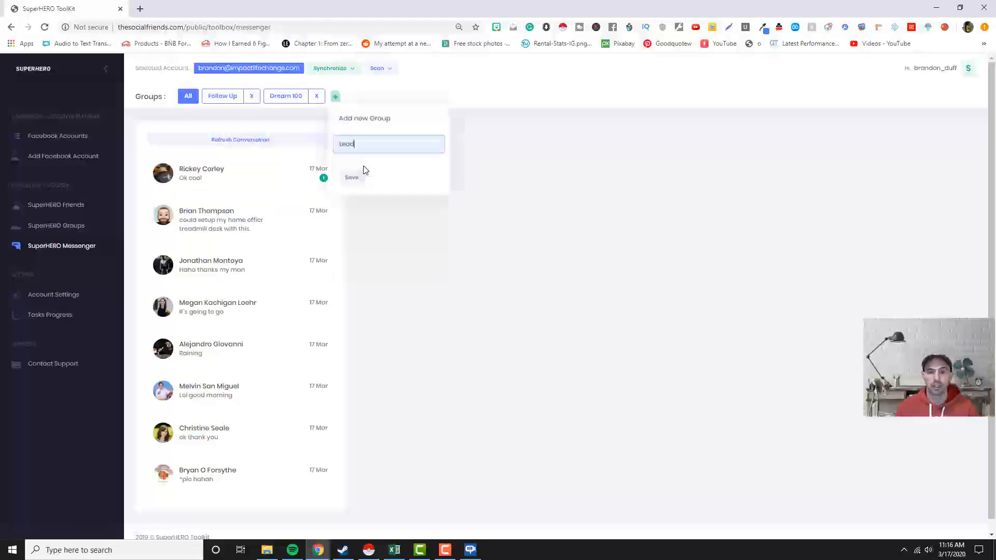
{"action": "left_click", "coordinate": [352, 176]}
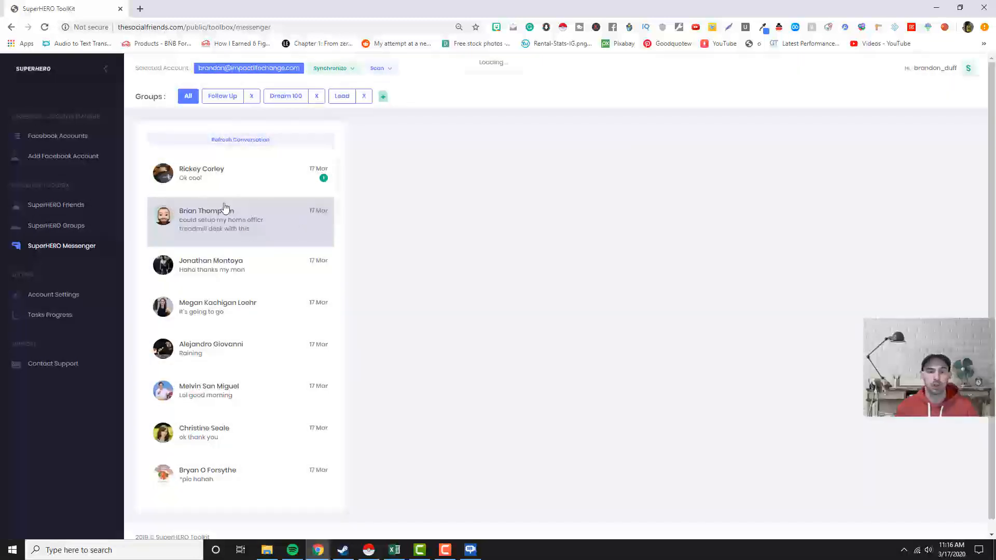
{"action": "left_click", "coordinate": [225, 220]}
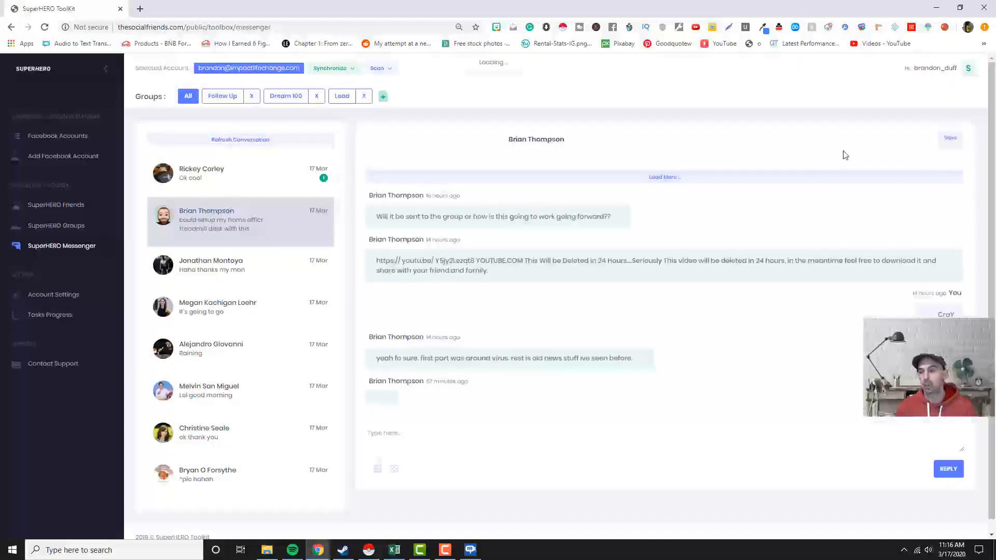